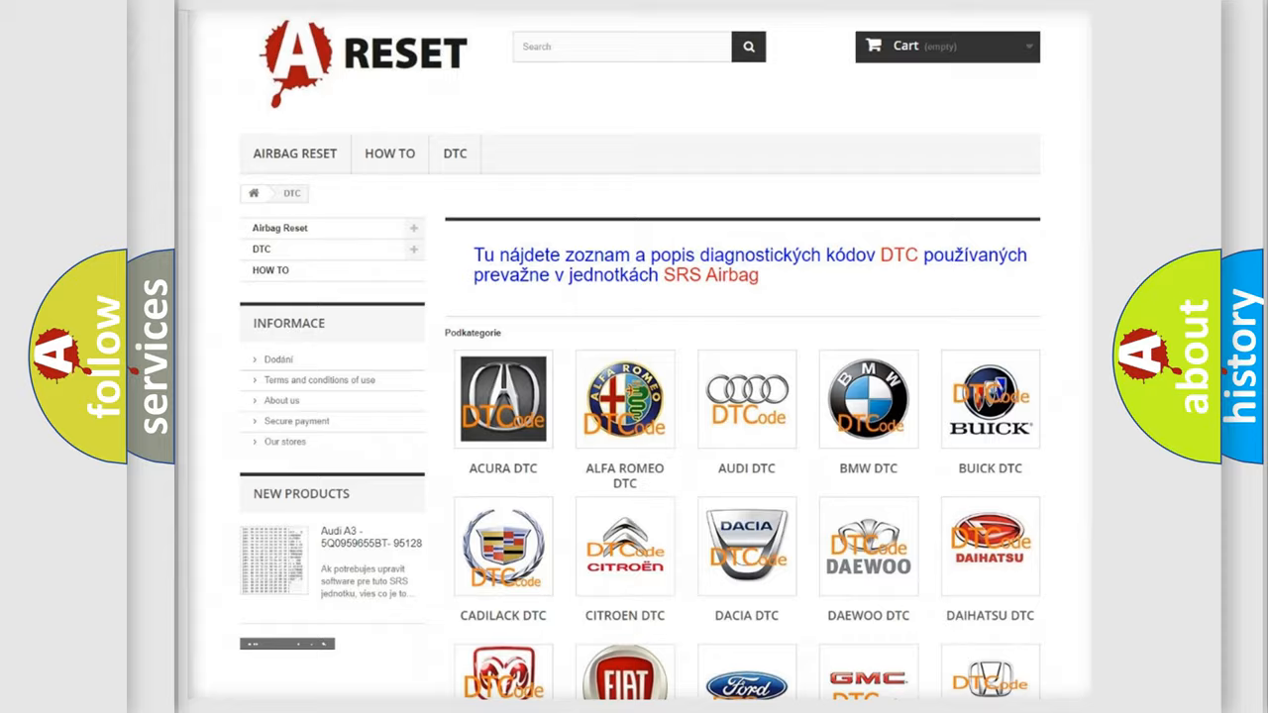
# - Scroll the DTC category page down to the Toyota DTC tile at the list's end
pyautogui.scroll(-3)
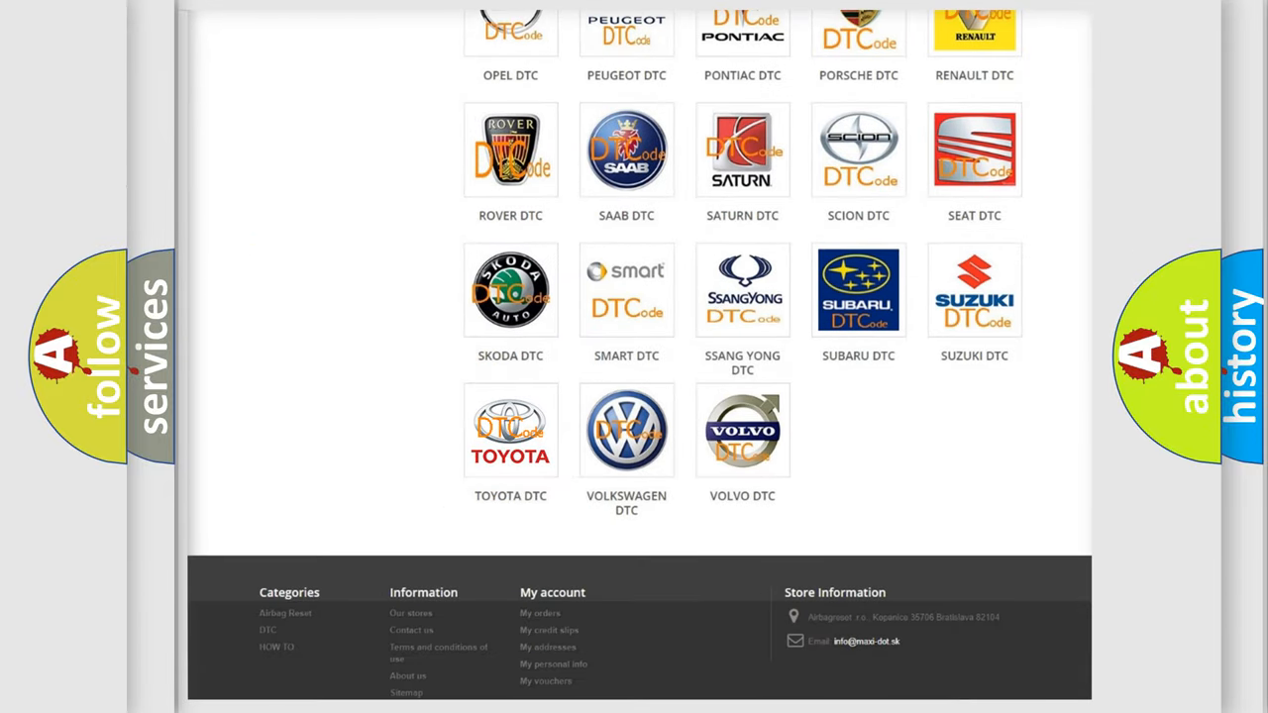
# - Open the Toyota DTC page and review its code subcategories from numeric to B-series
pyautogui.click(511, 430)
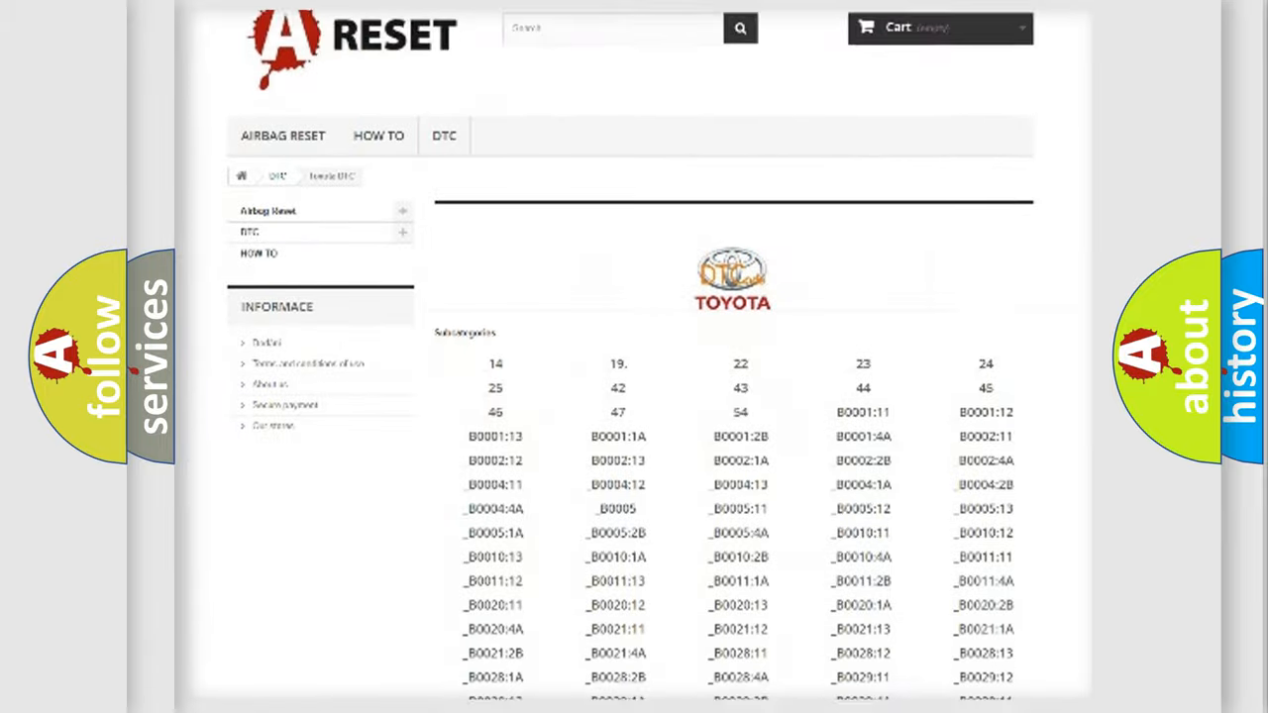
pyautogui.scroll(-3)
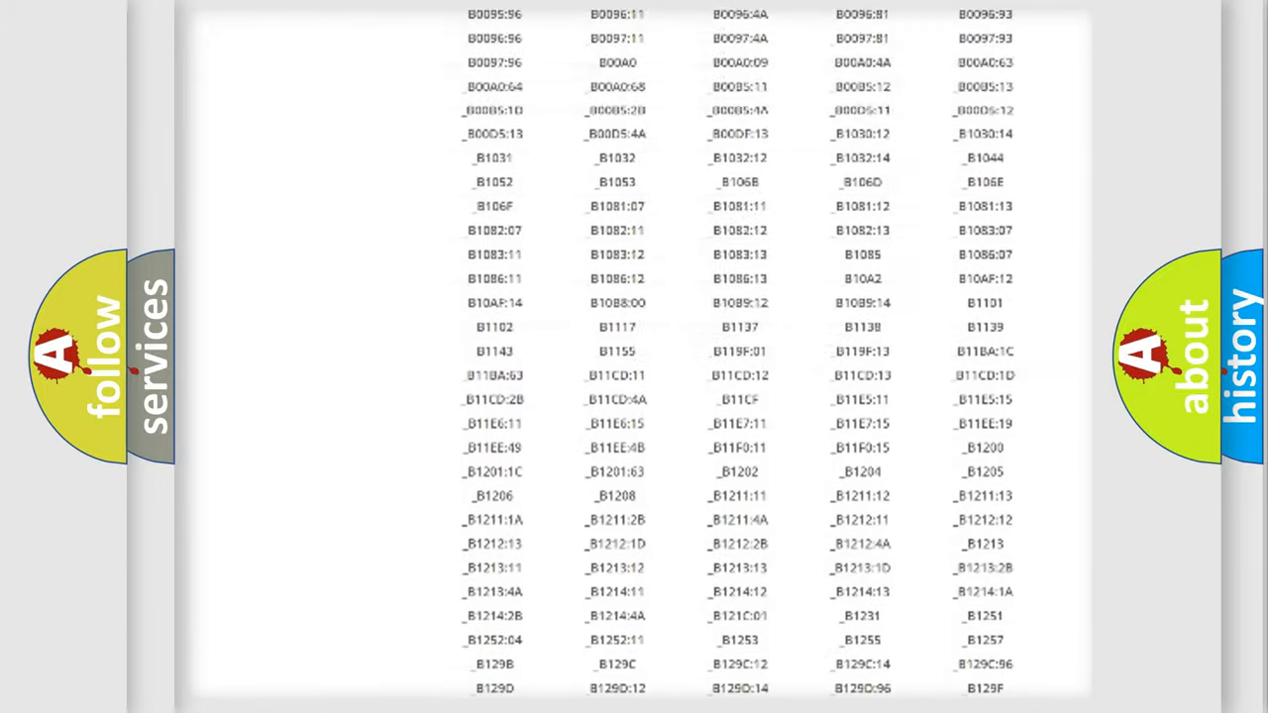
pyautogui.scroll(3)
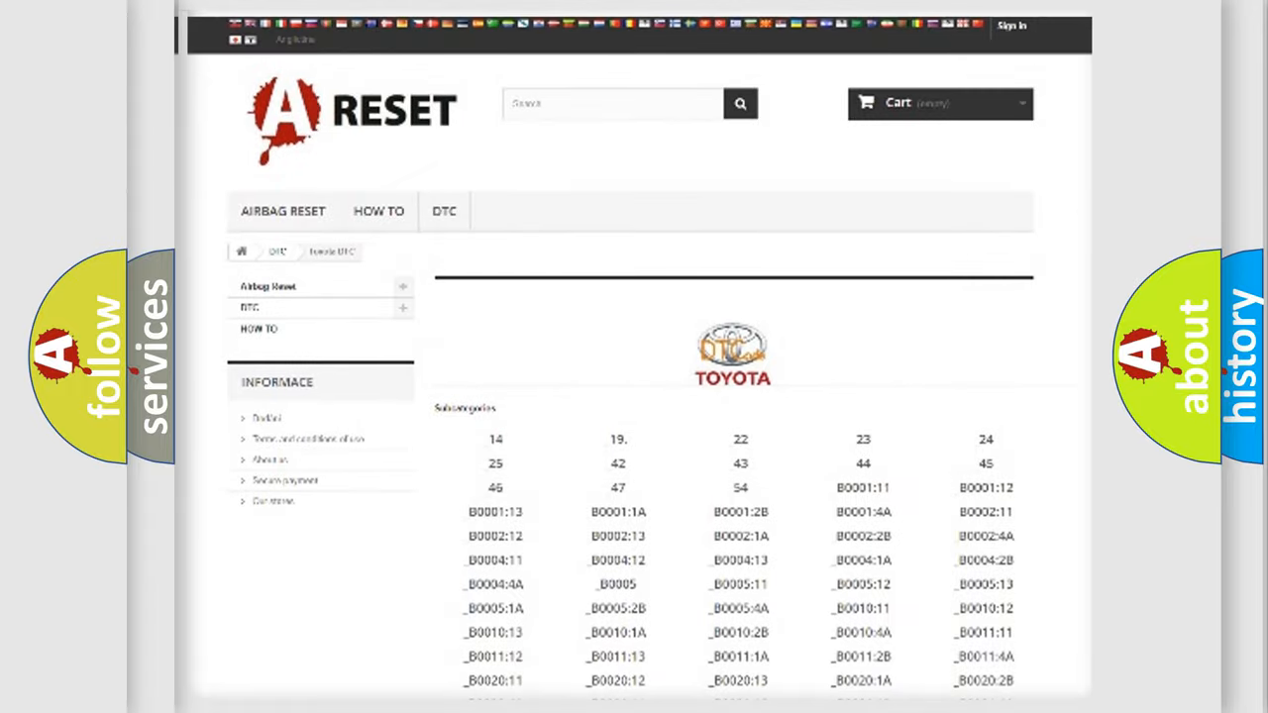